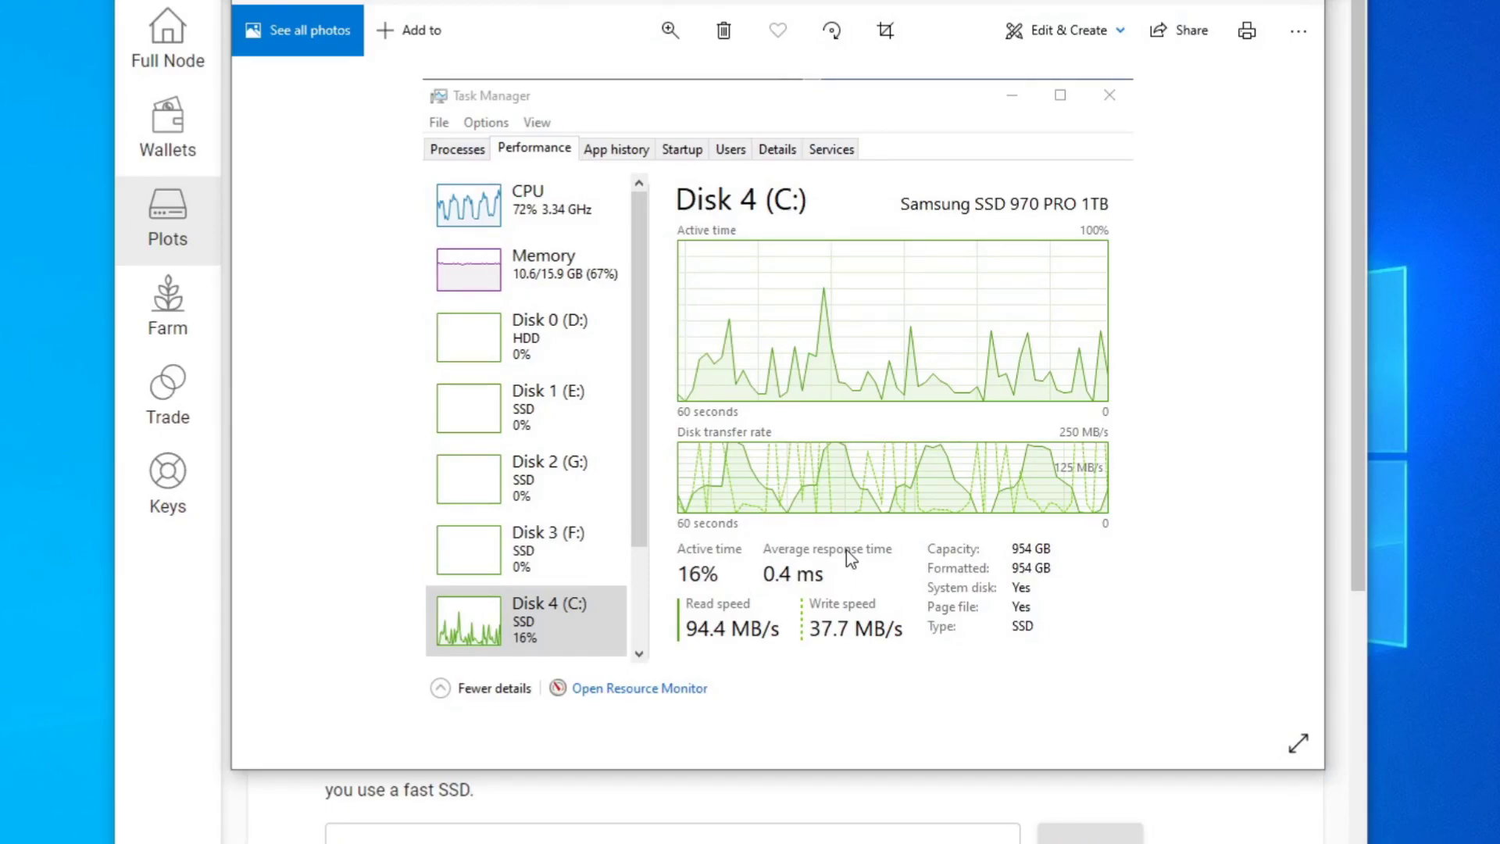
pyautogui.moveTo(1060, 480)
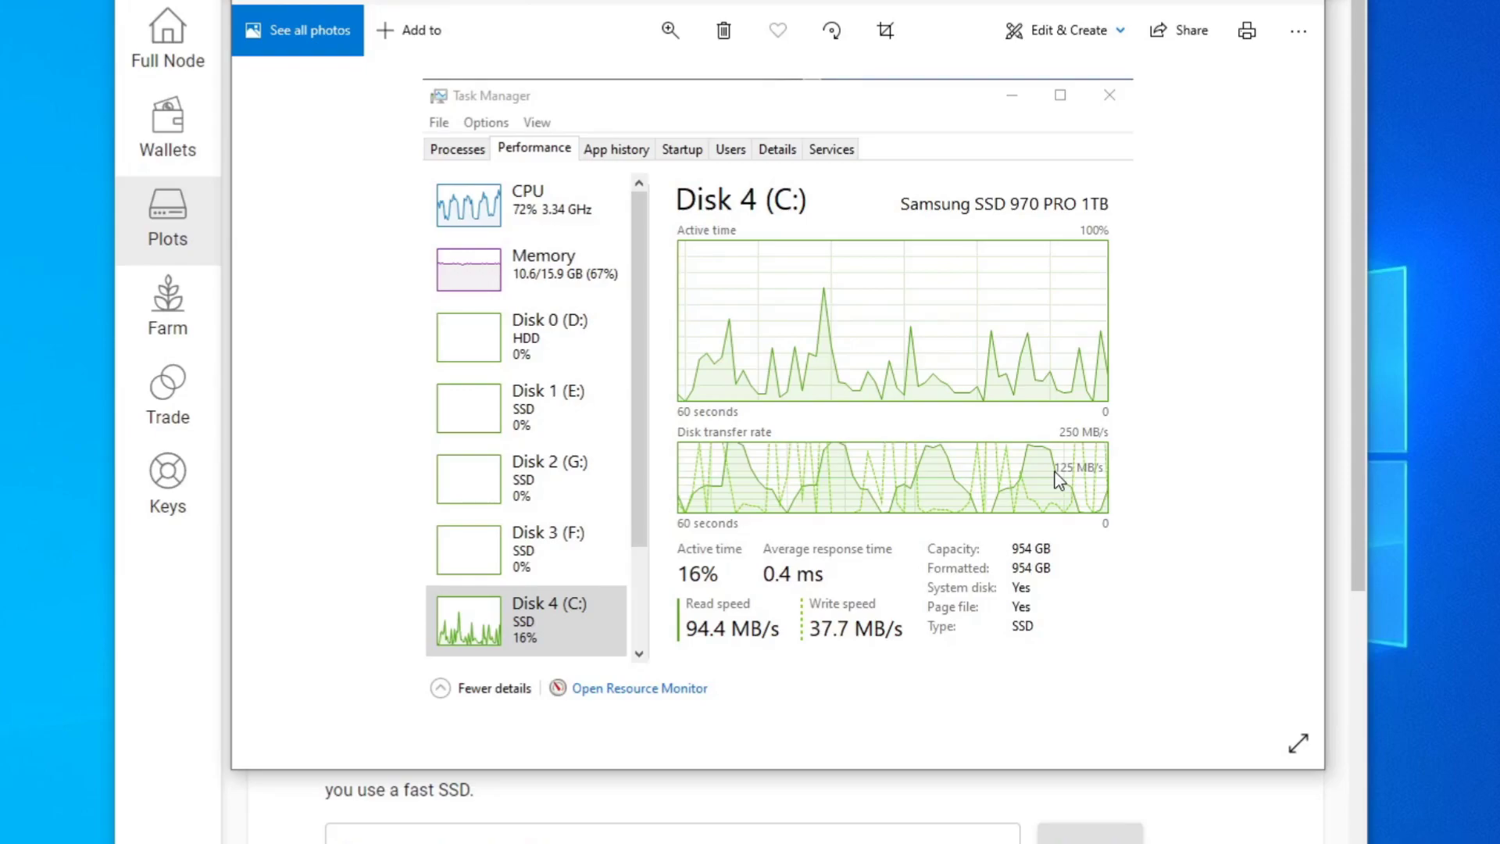
pyautogui.moveTo(1065, 363)
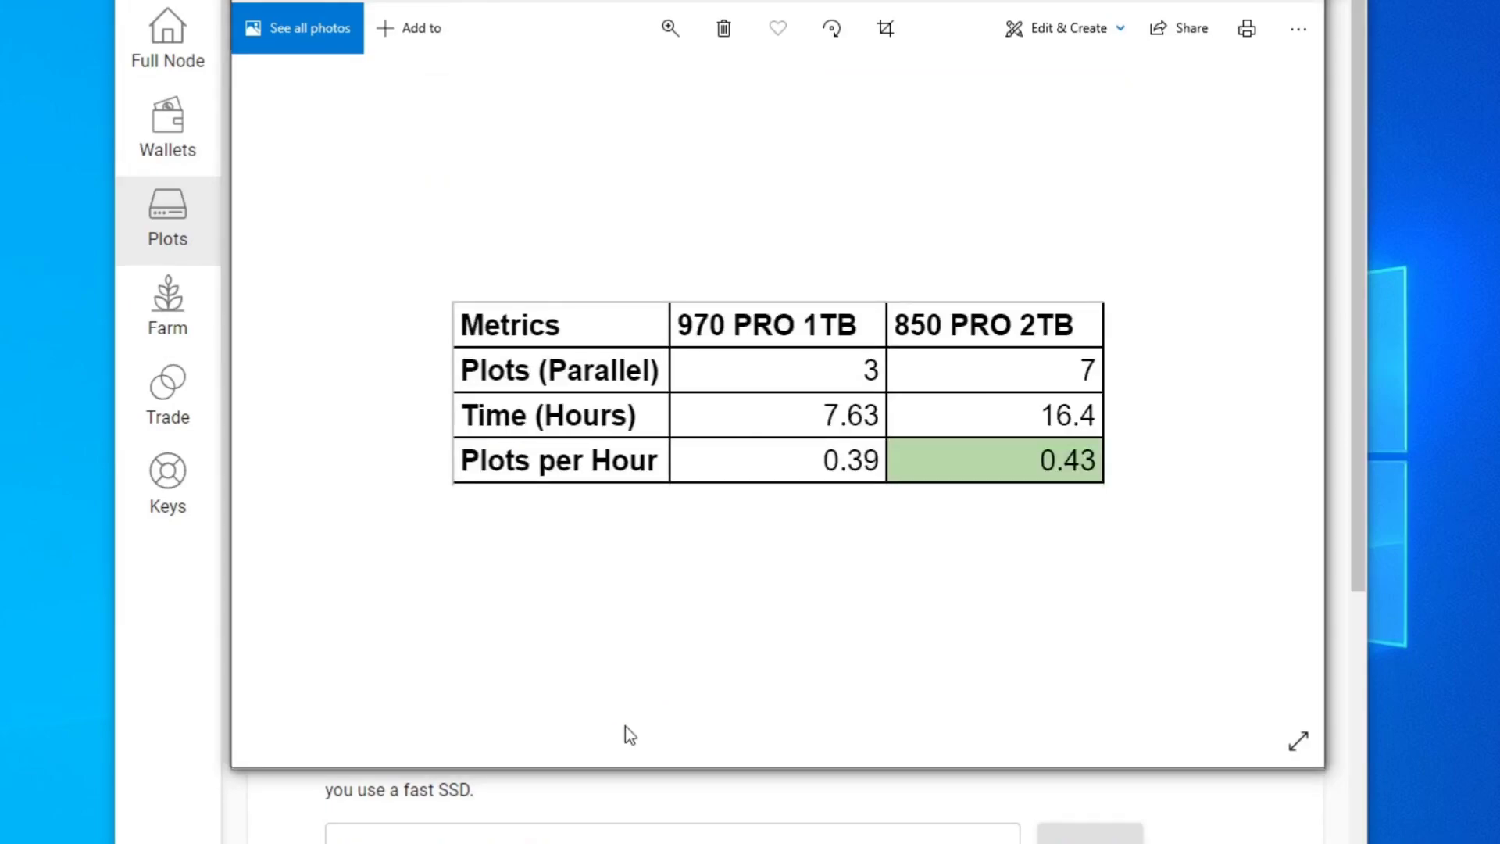
pyautogui.moveTo(1026, 351)
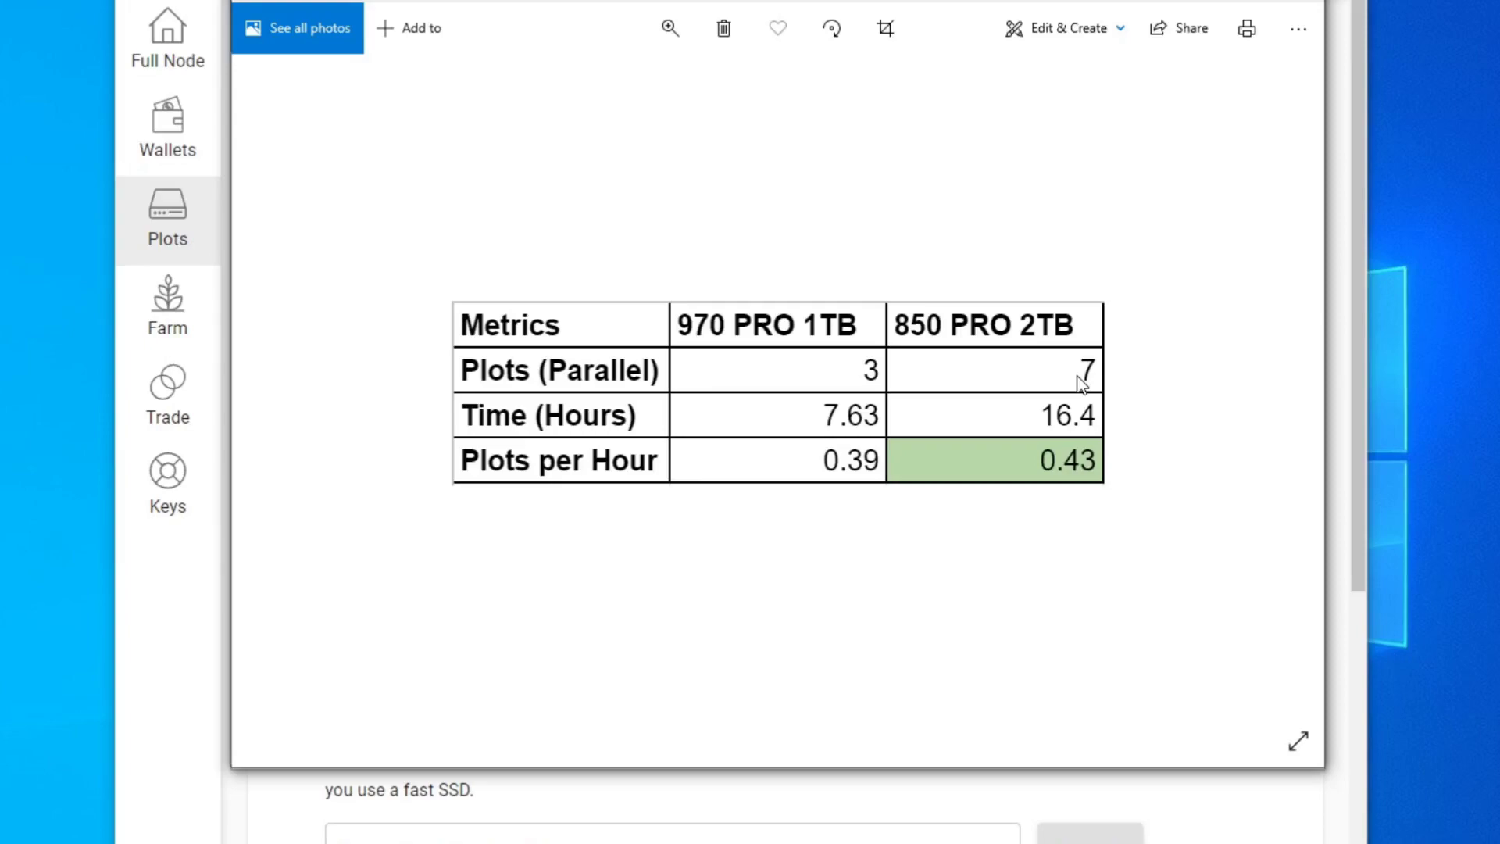
pyautogui.moveTo(1069, 425)
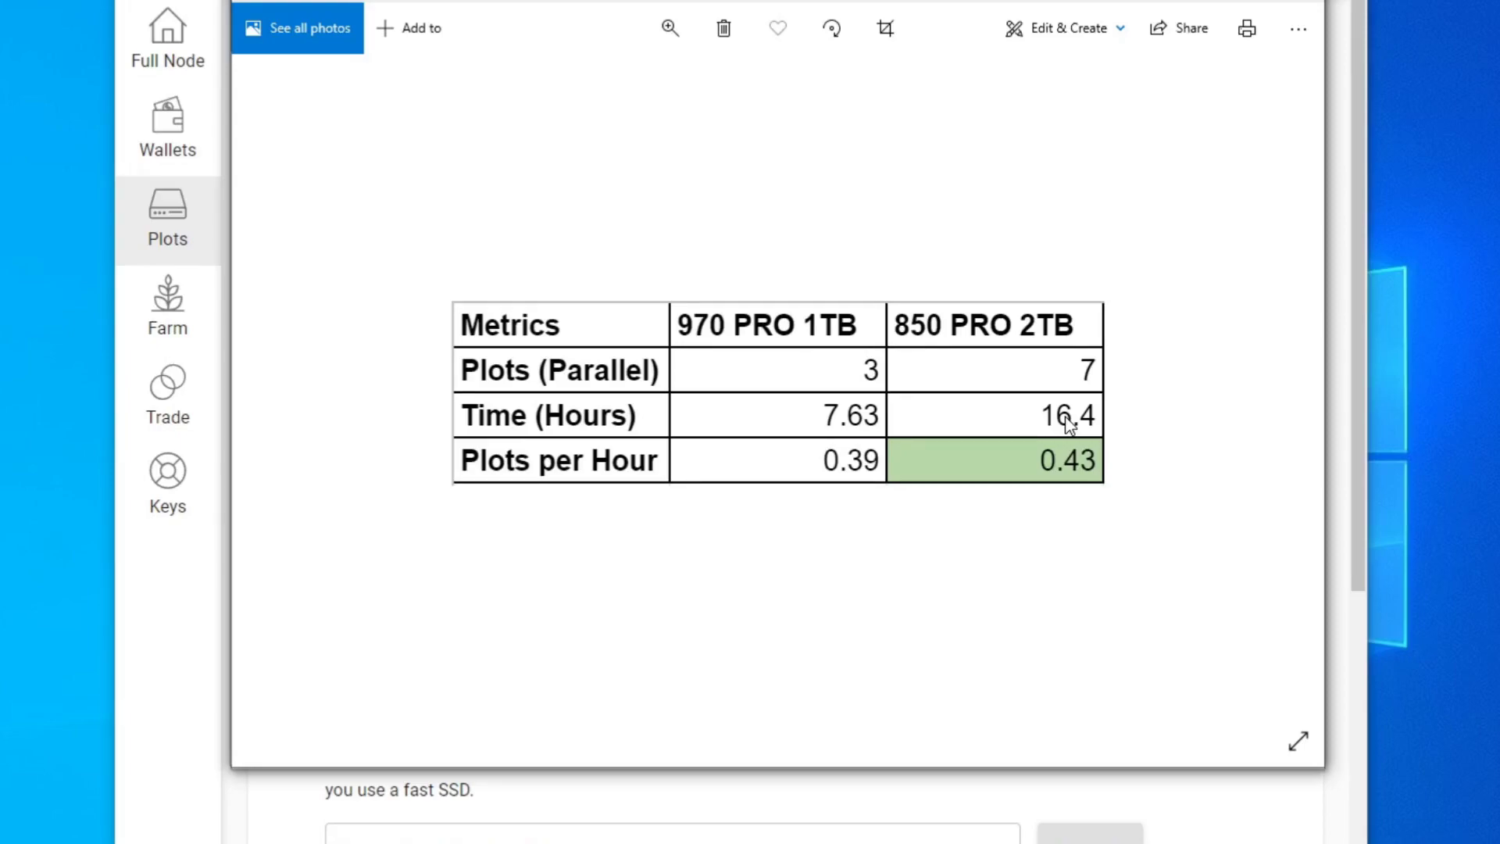
pyautogui.moveTo(1052, 467)
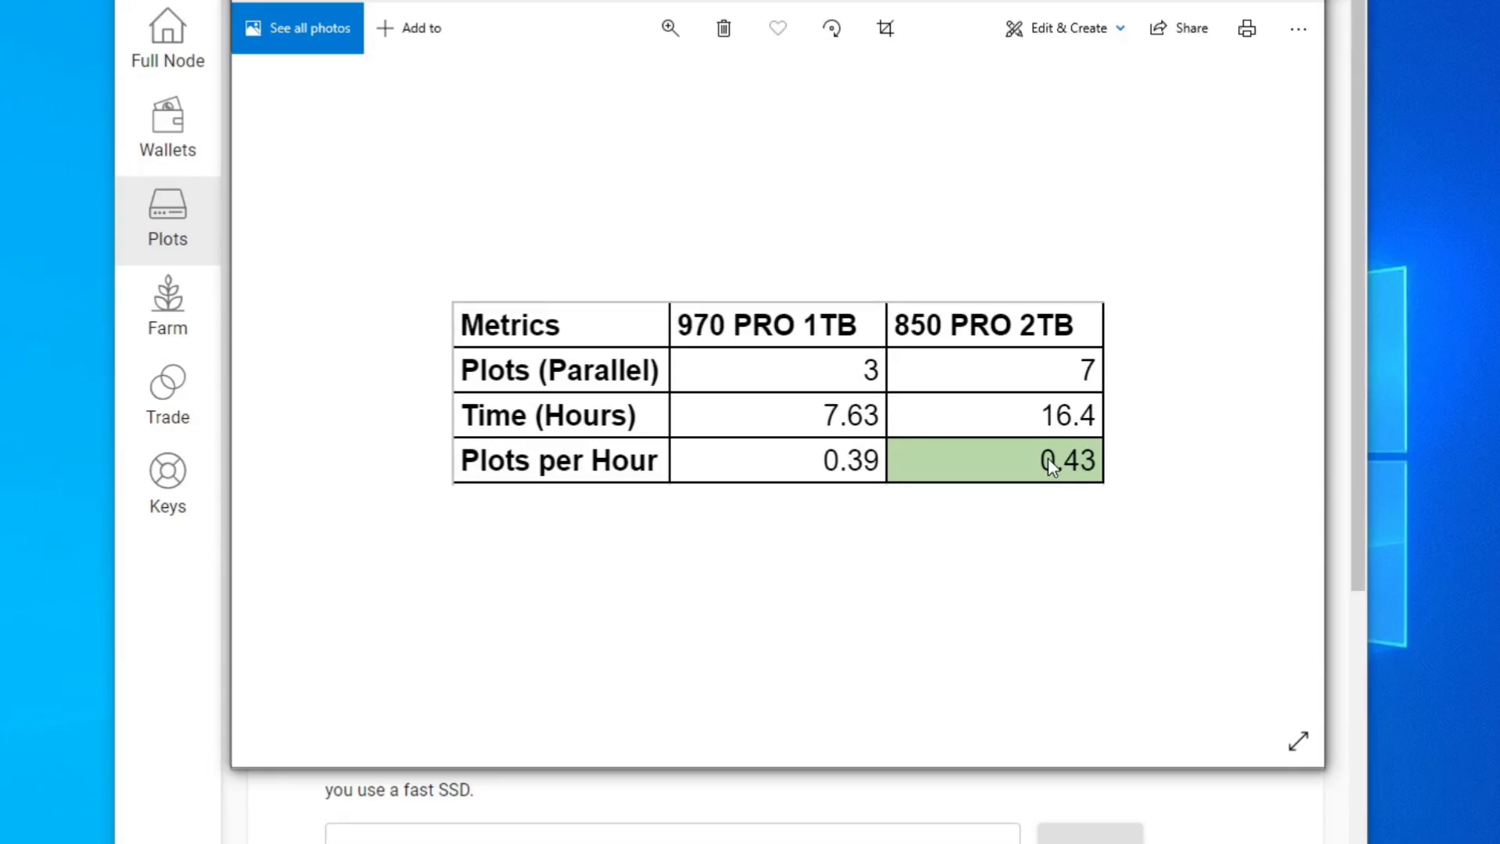
pyautogui.moveTo(820, 397)
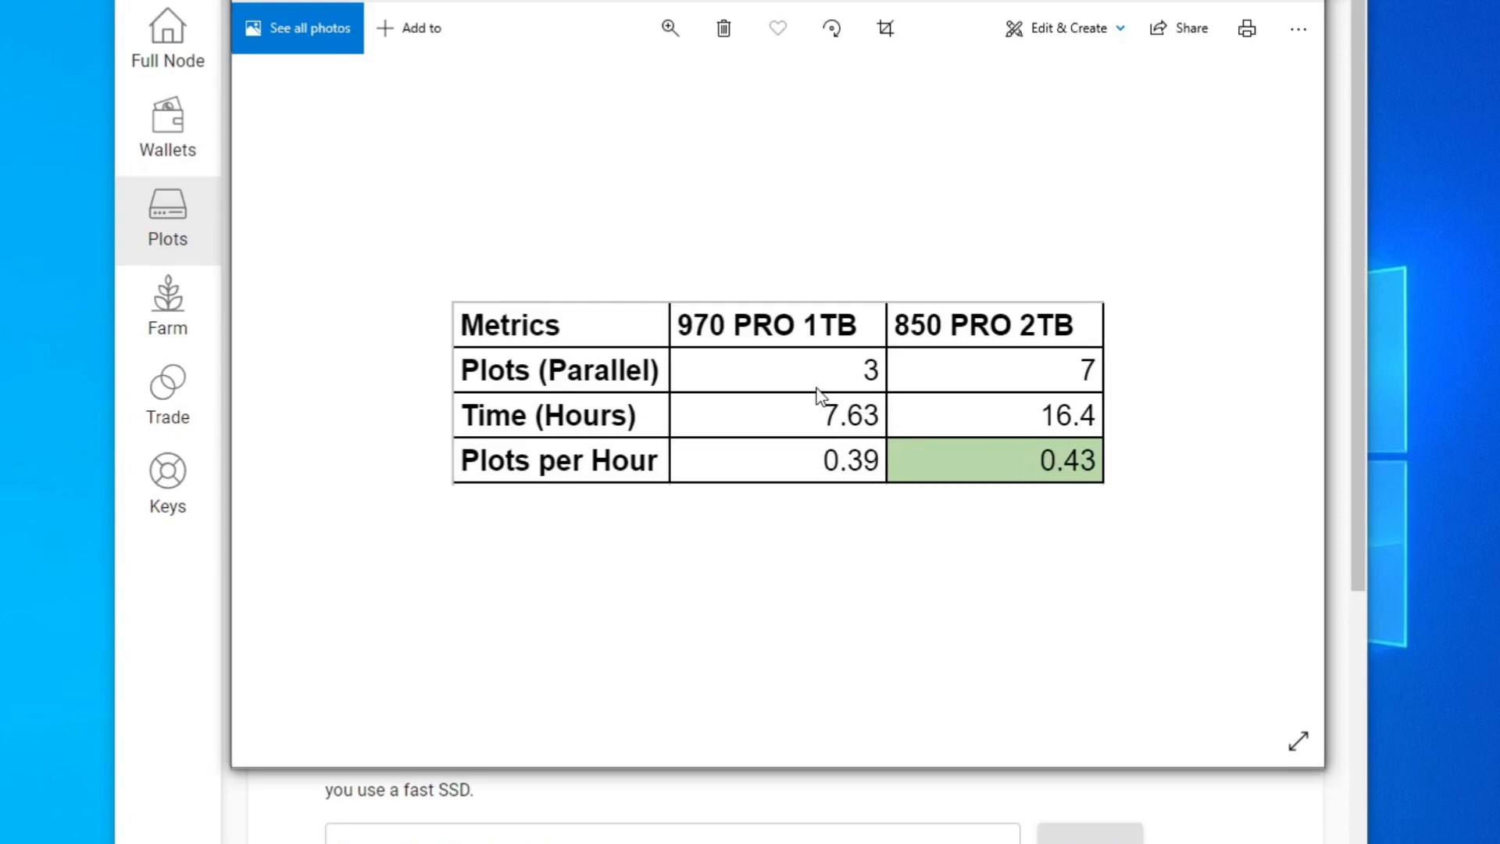
pyautogui.moveTo(827, 397)
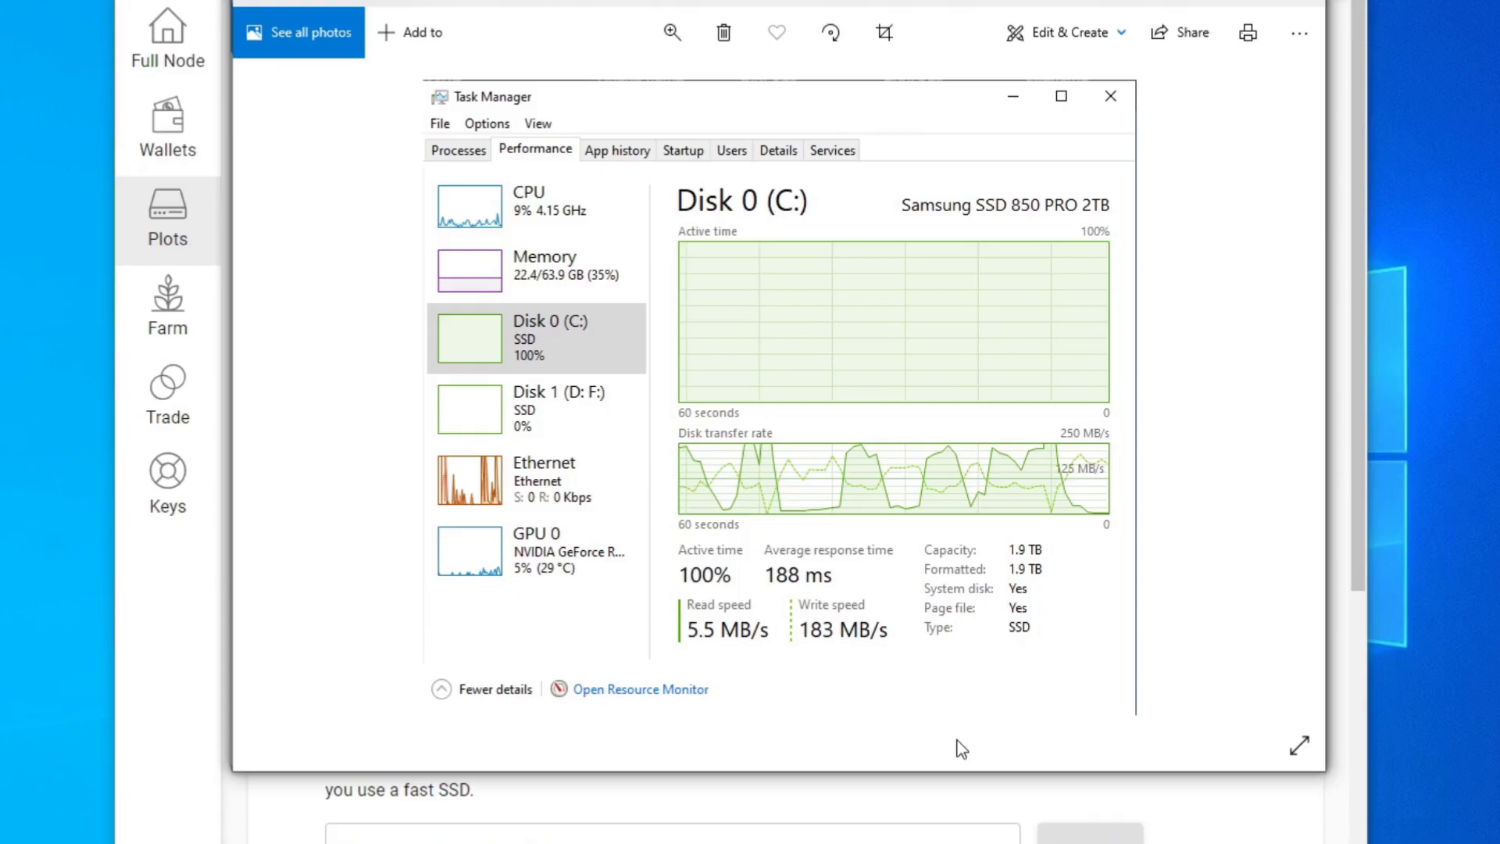
pyautogui.moveTo(975, 749)
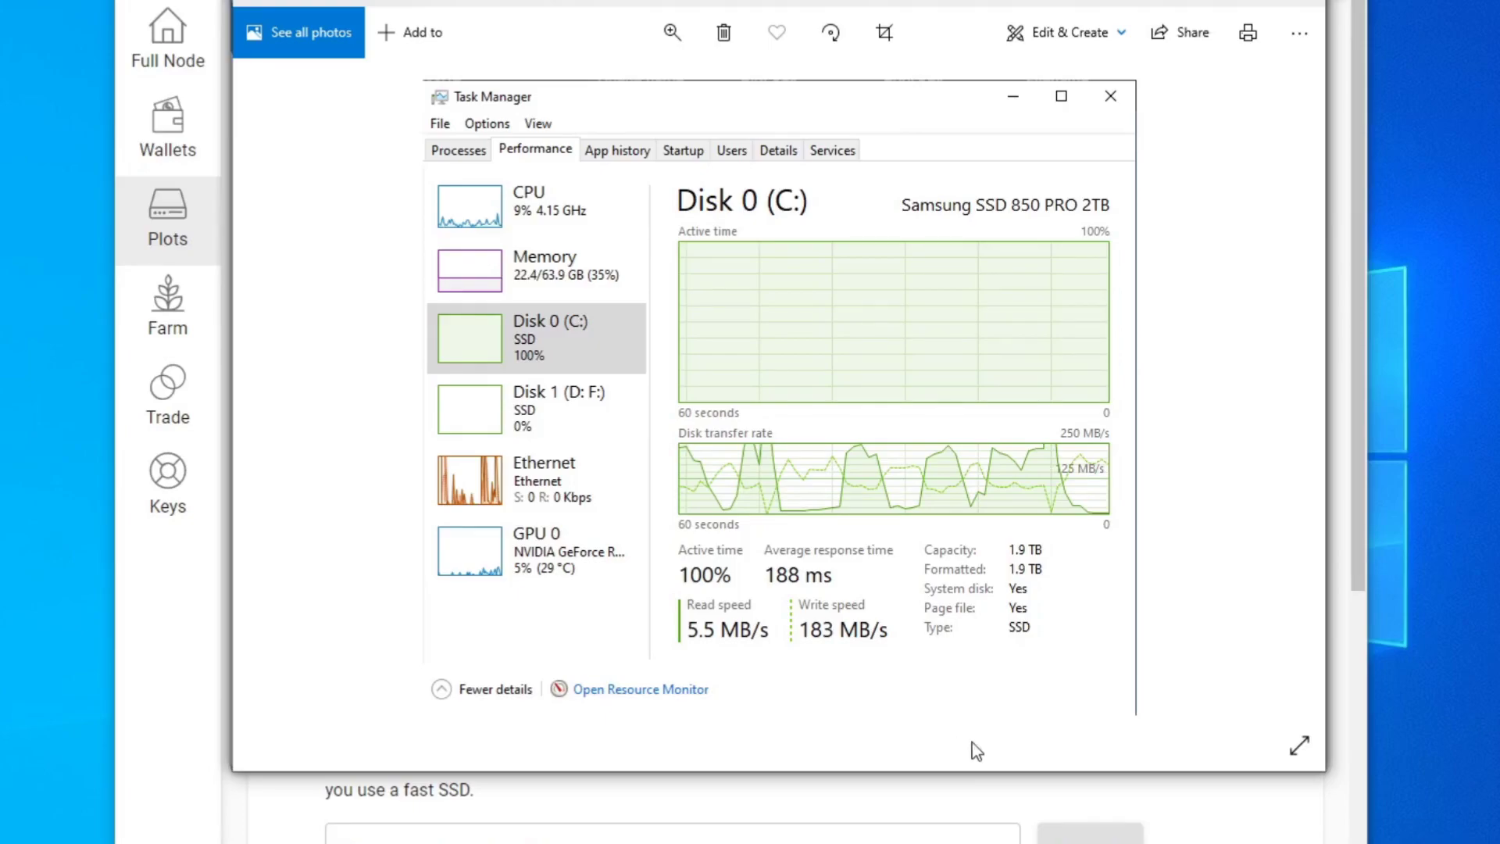
pyautogui.moveTo(1076, 476)
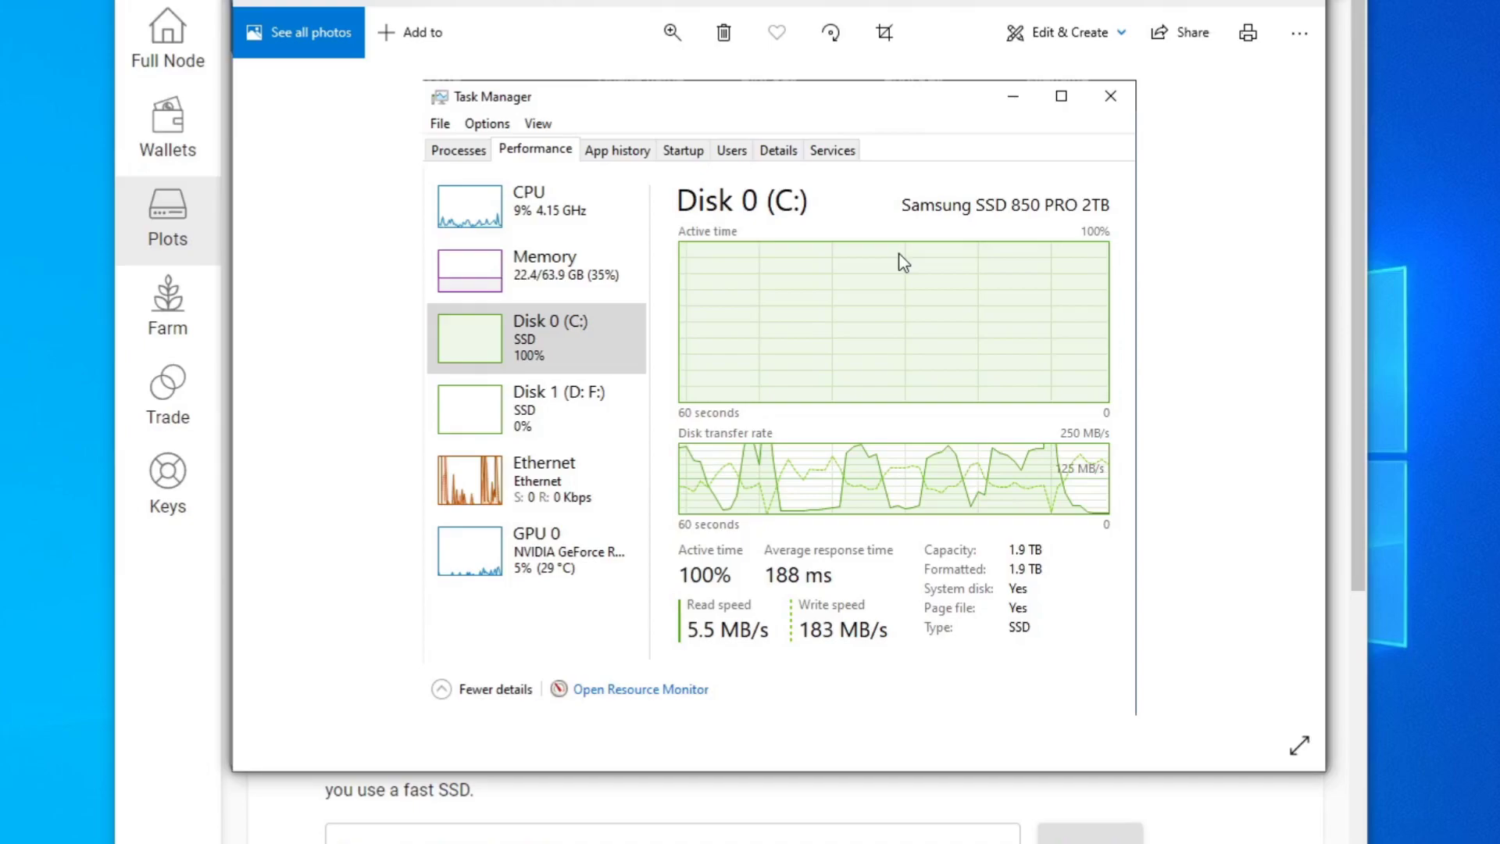
pyautogui.moveTo(917, 327)
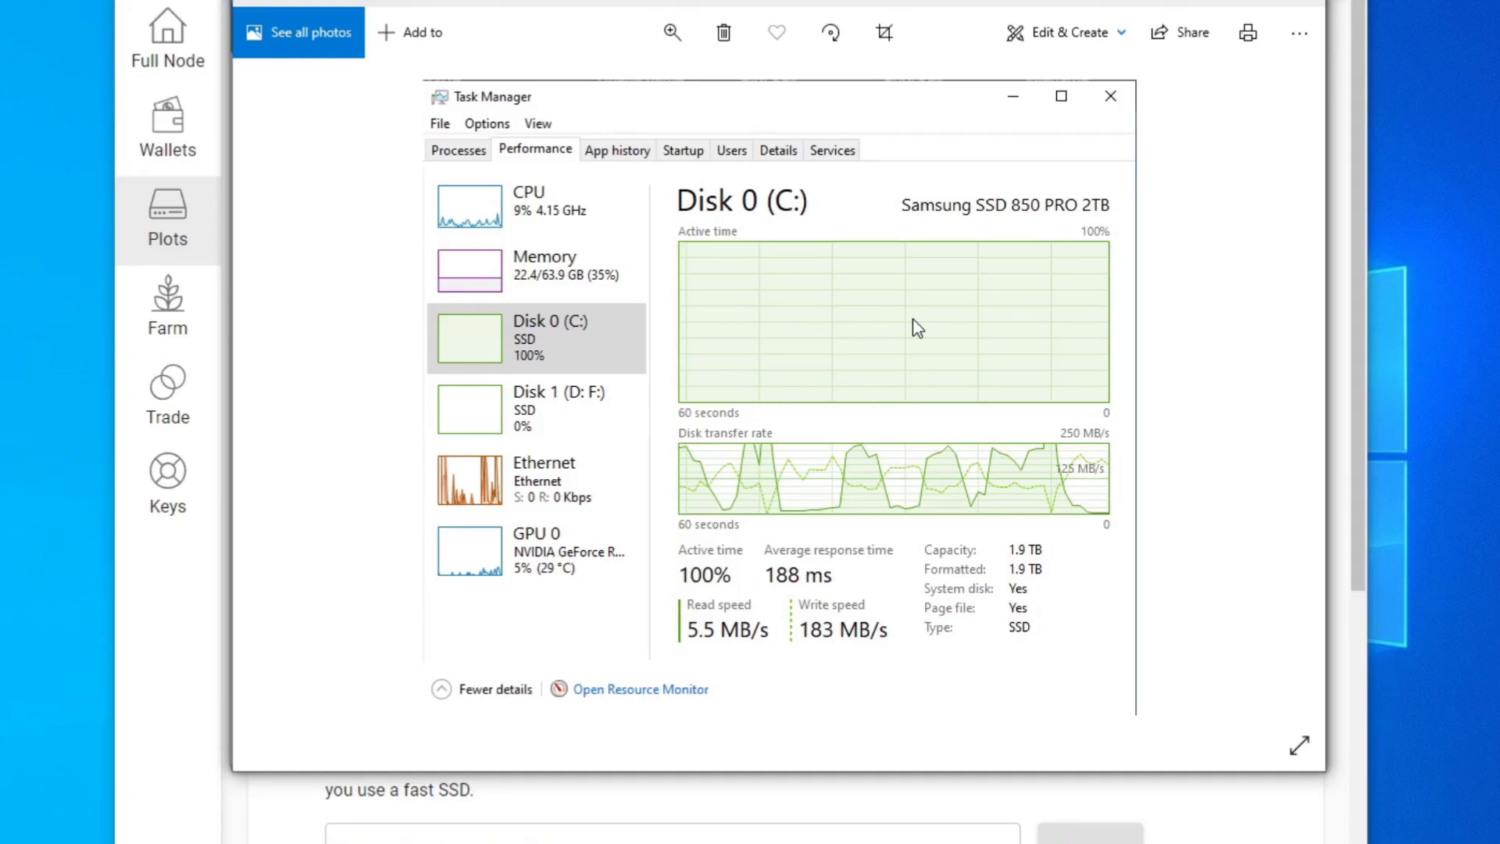
# Advance to the three-drive comparison table adding the 970 EVO 2TB results
pyautogui.click(1109, 96)
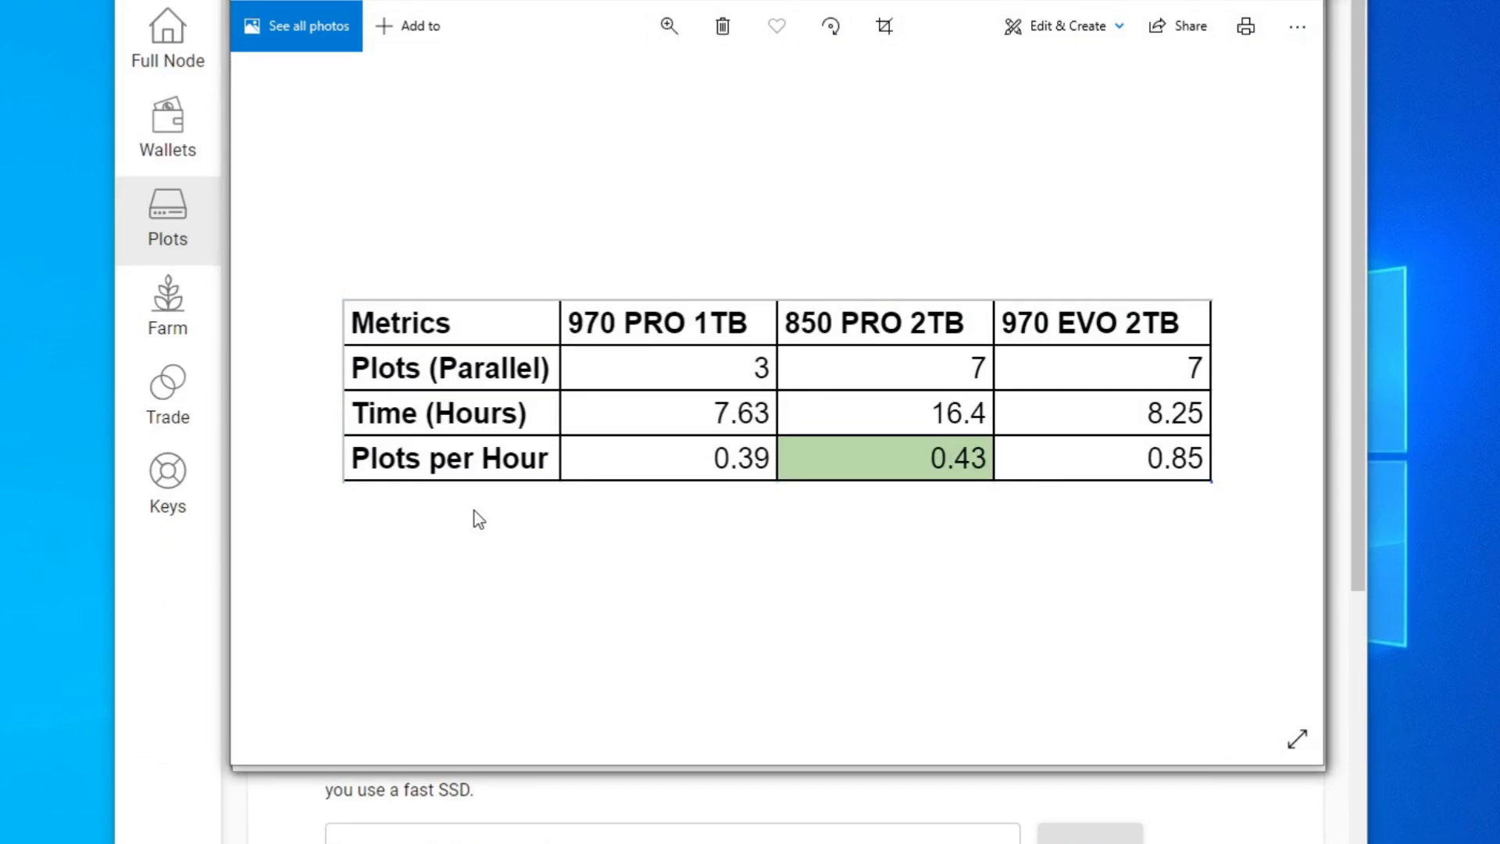
pyautogui.moveTo(1138, 373)
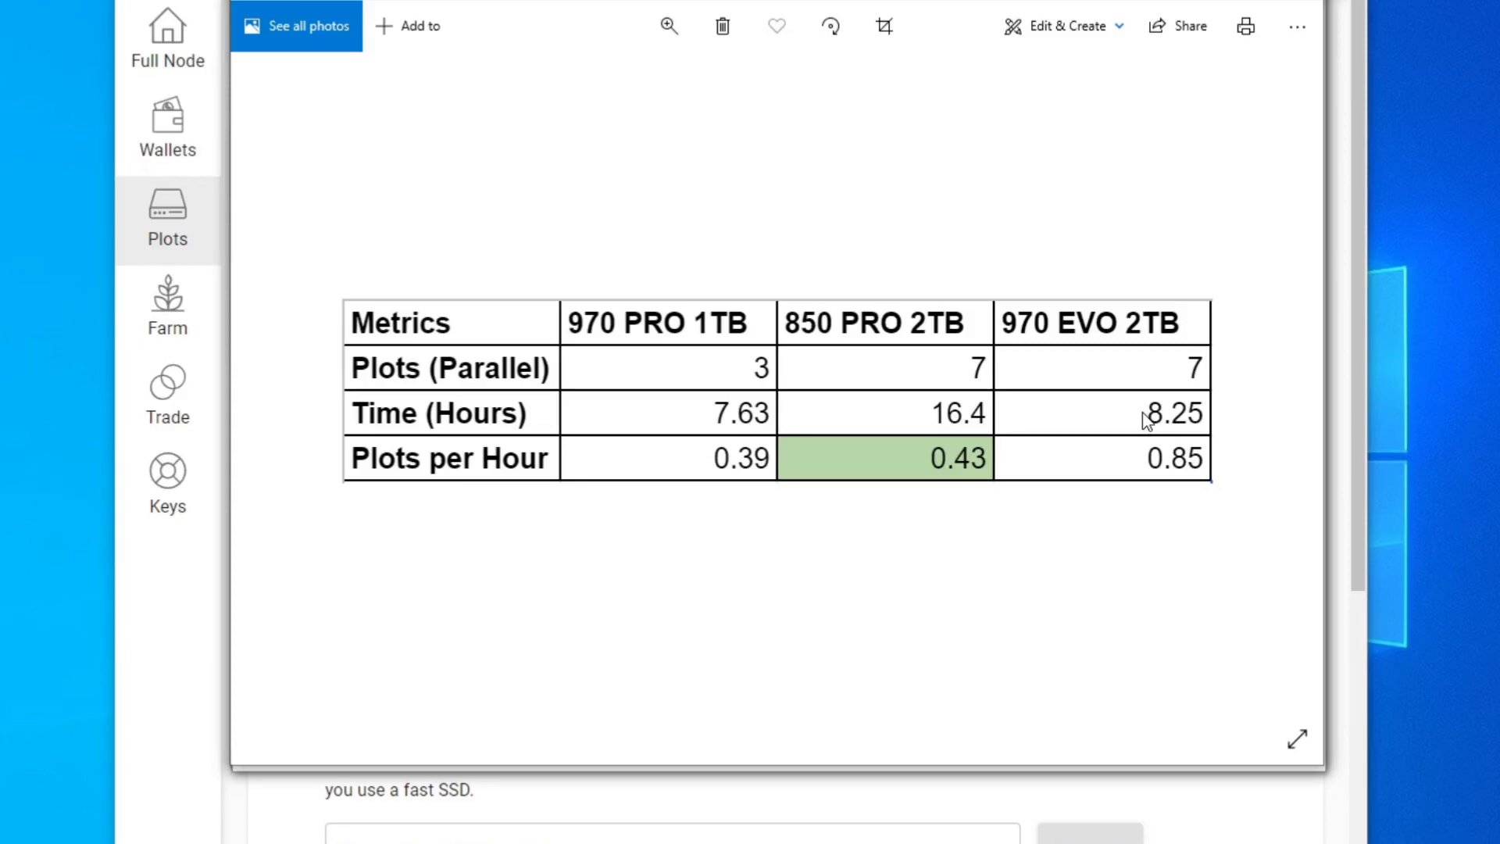
pyautogui.moveTo(918, 419)
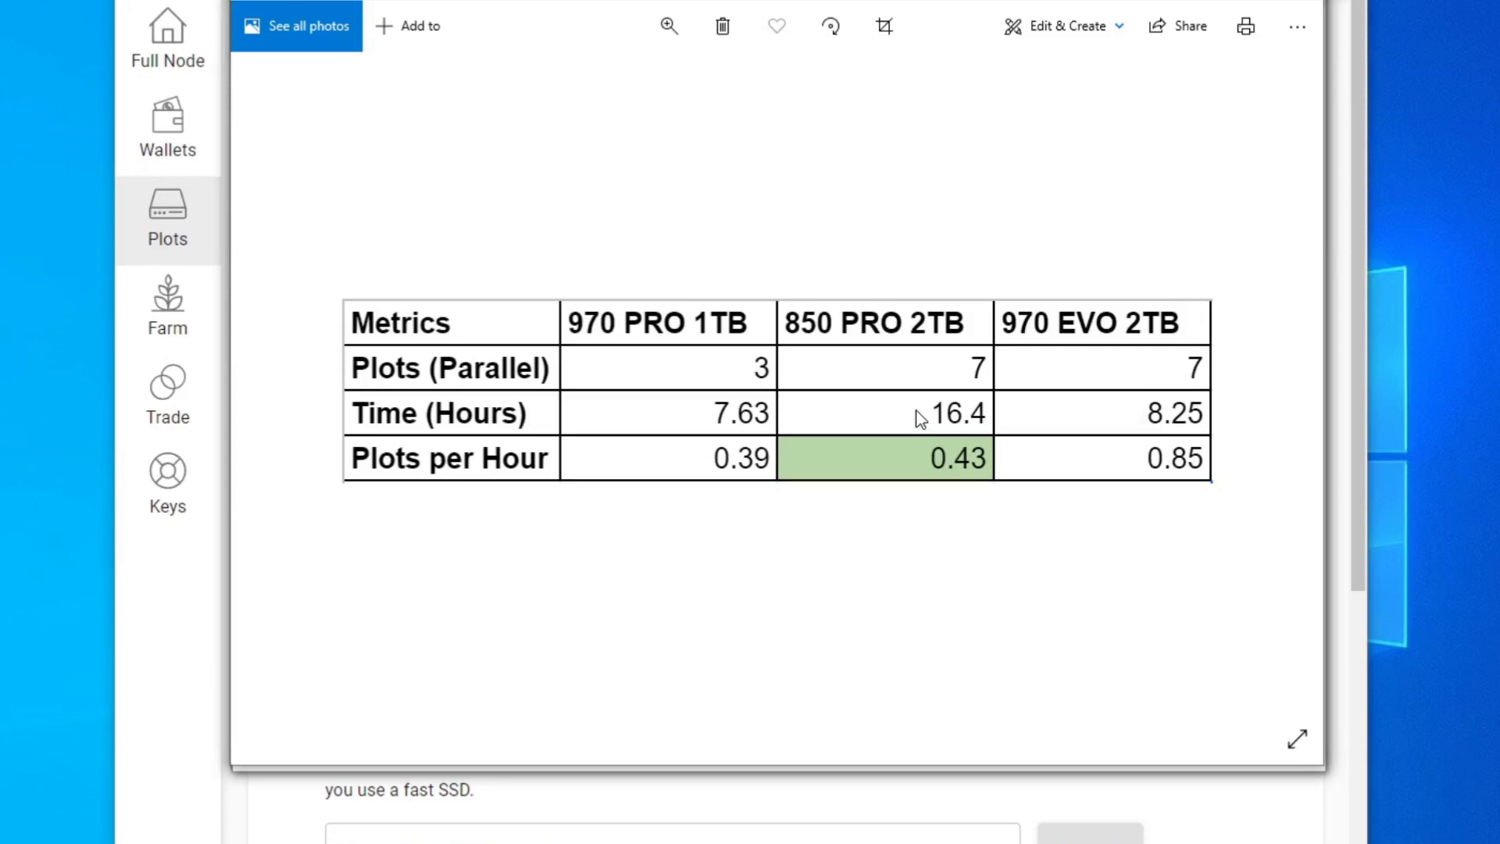
pyautogui.moveTo(1056, 450)
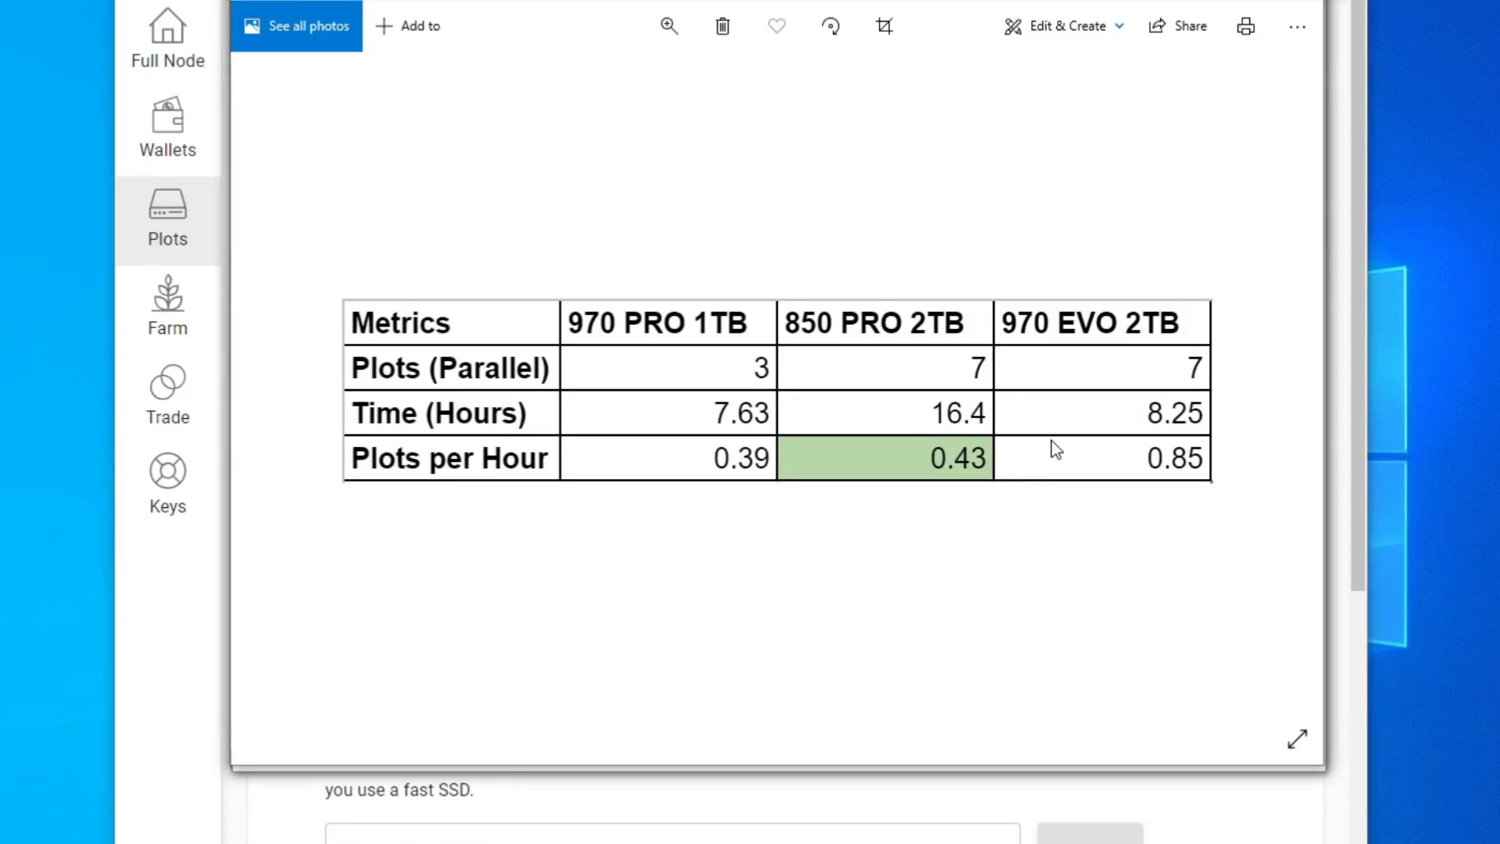
pyautogui.moveTo(1079, 460)
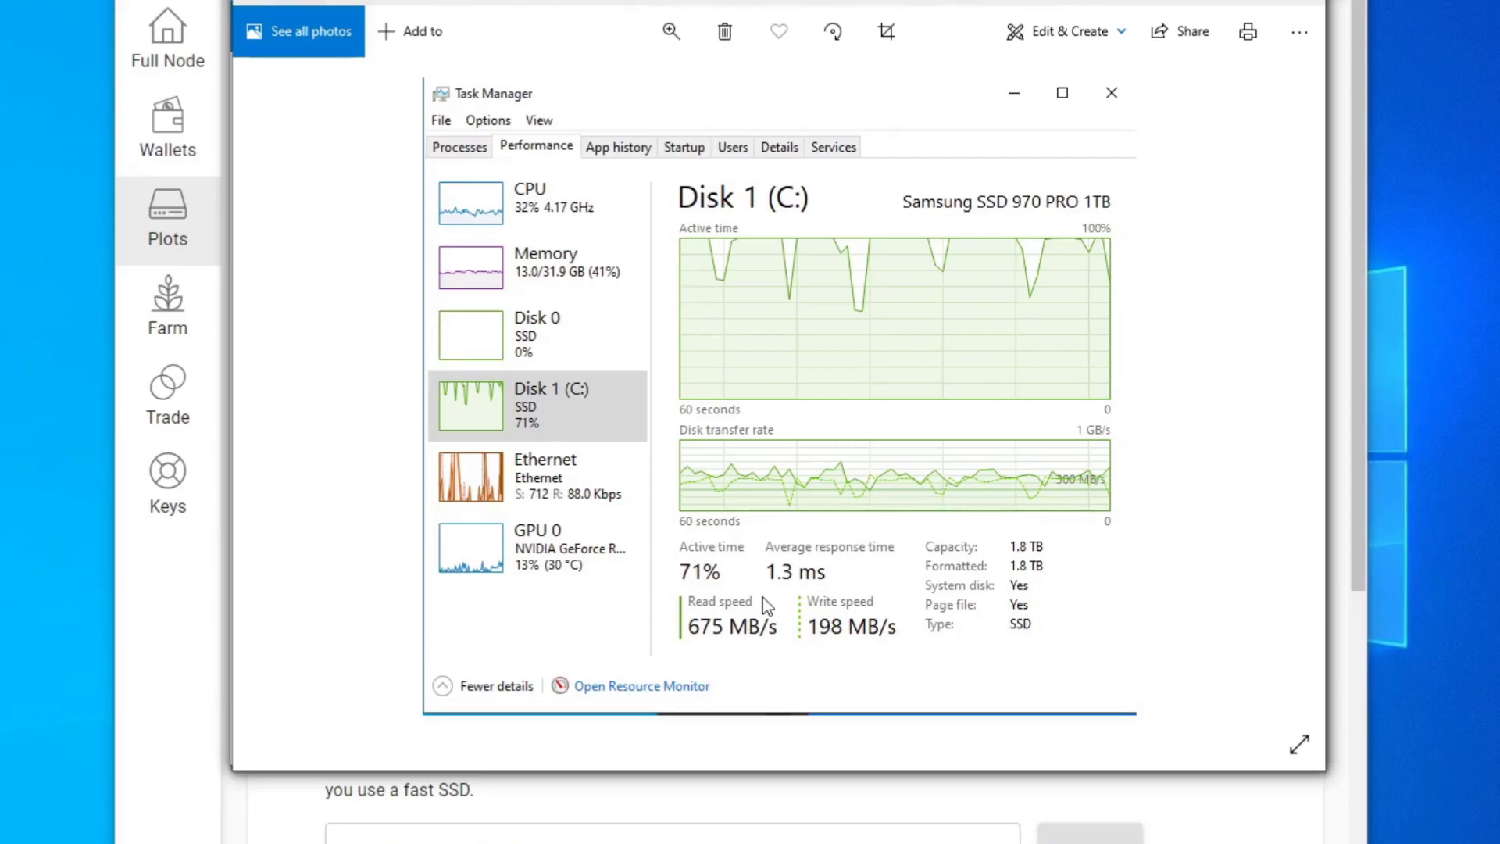
pyautogui.moveTo(1024, 196)
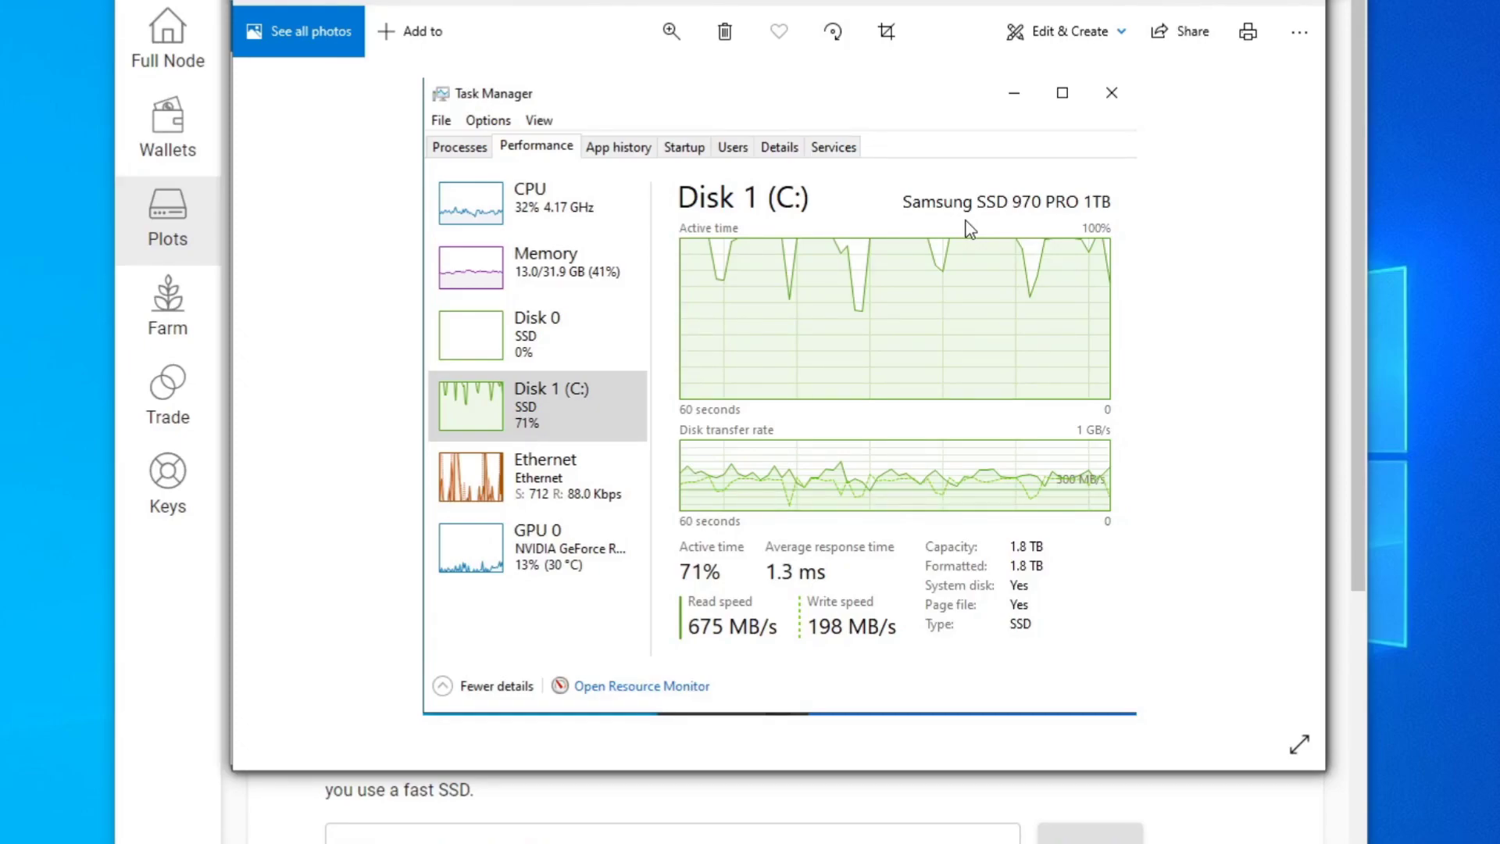
pyautogui.moveTo(1001, 233)
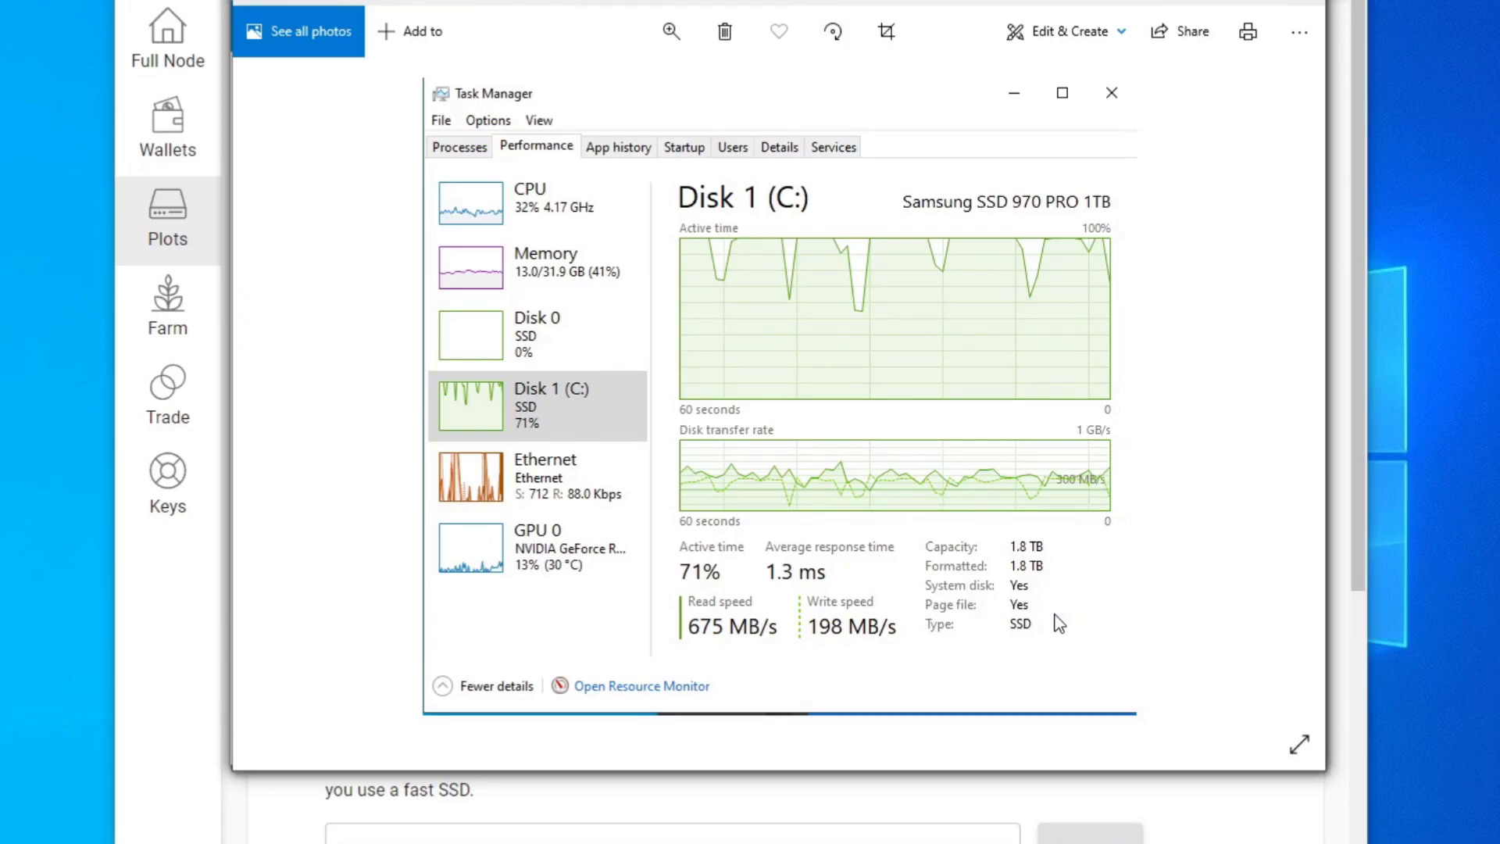
pyautogui.moveTo(1075, 507)
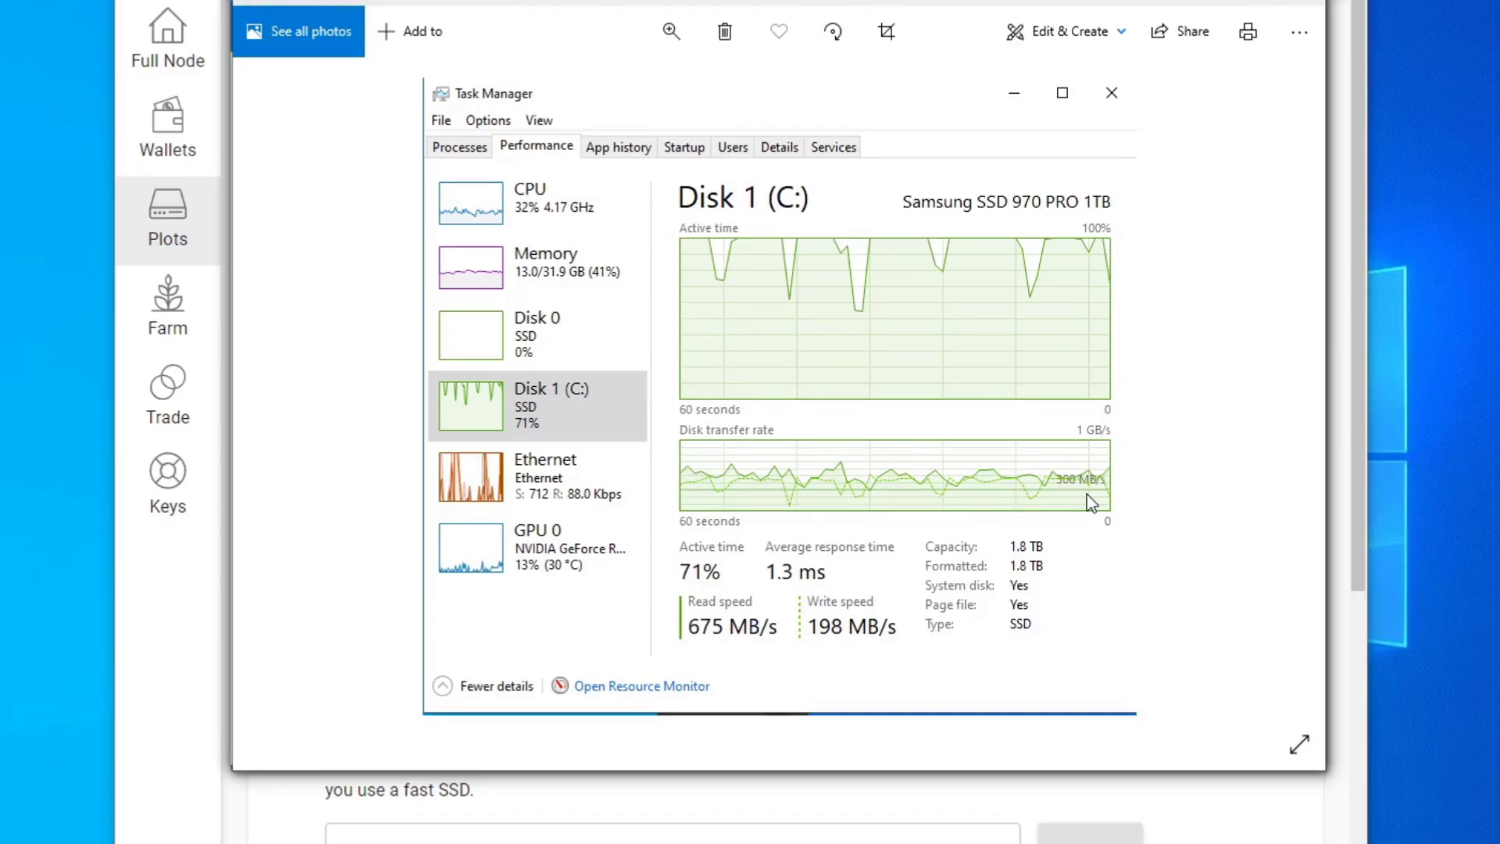
pyautogui.moveTo(1039, 291)
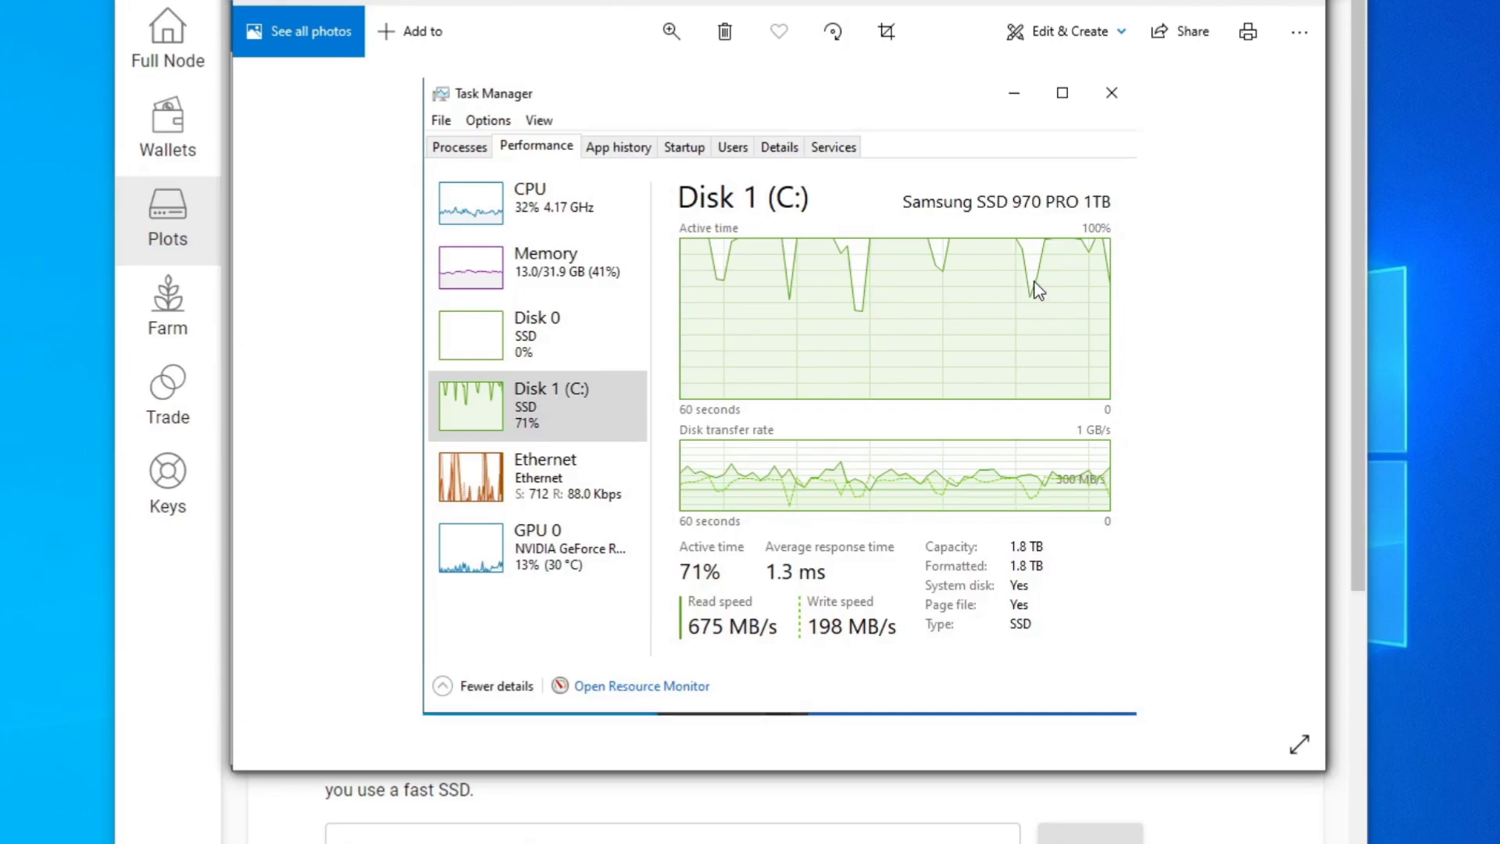
pyautogui.moveTo(1075, 260)
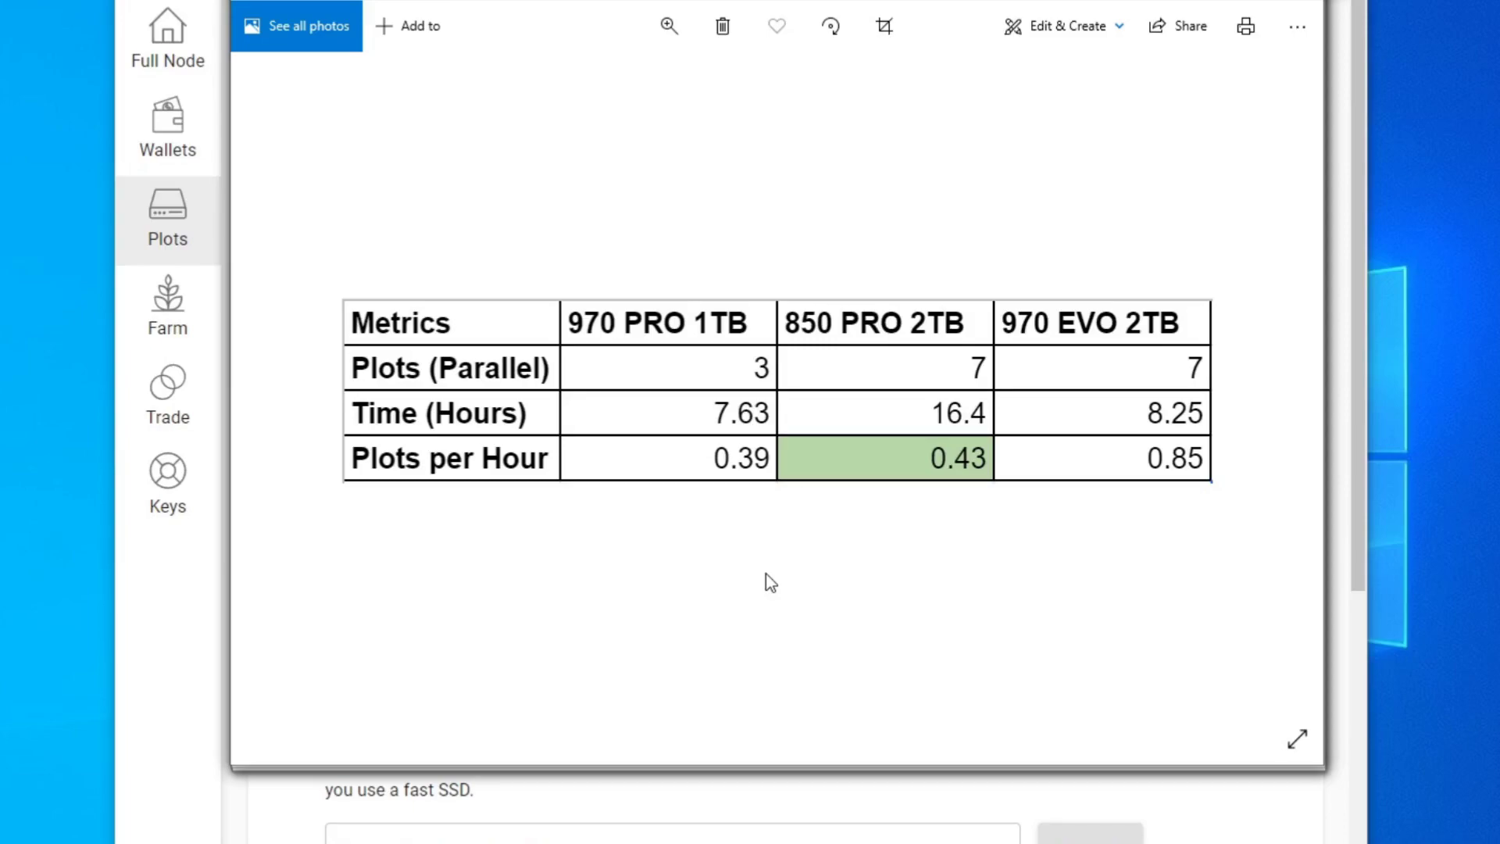
pyautogui.moveTo(699, 391)
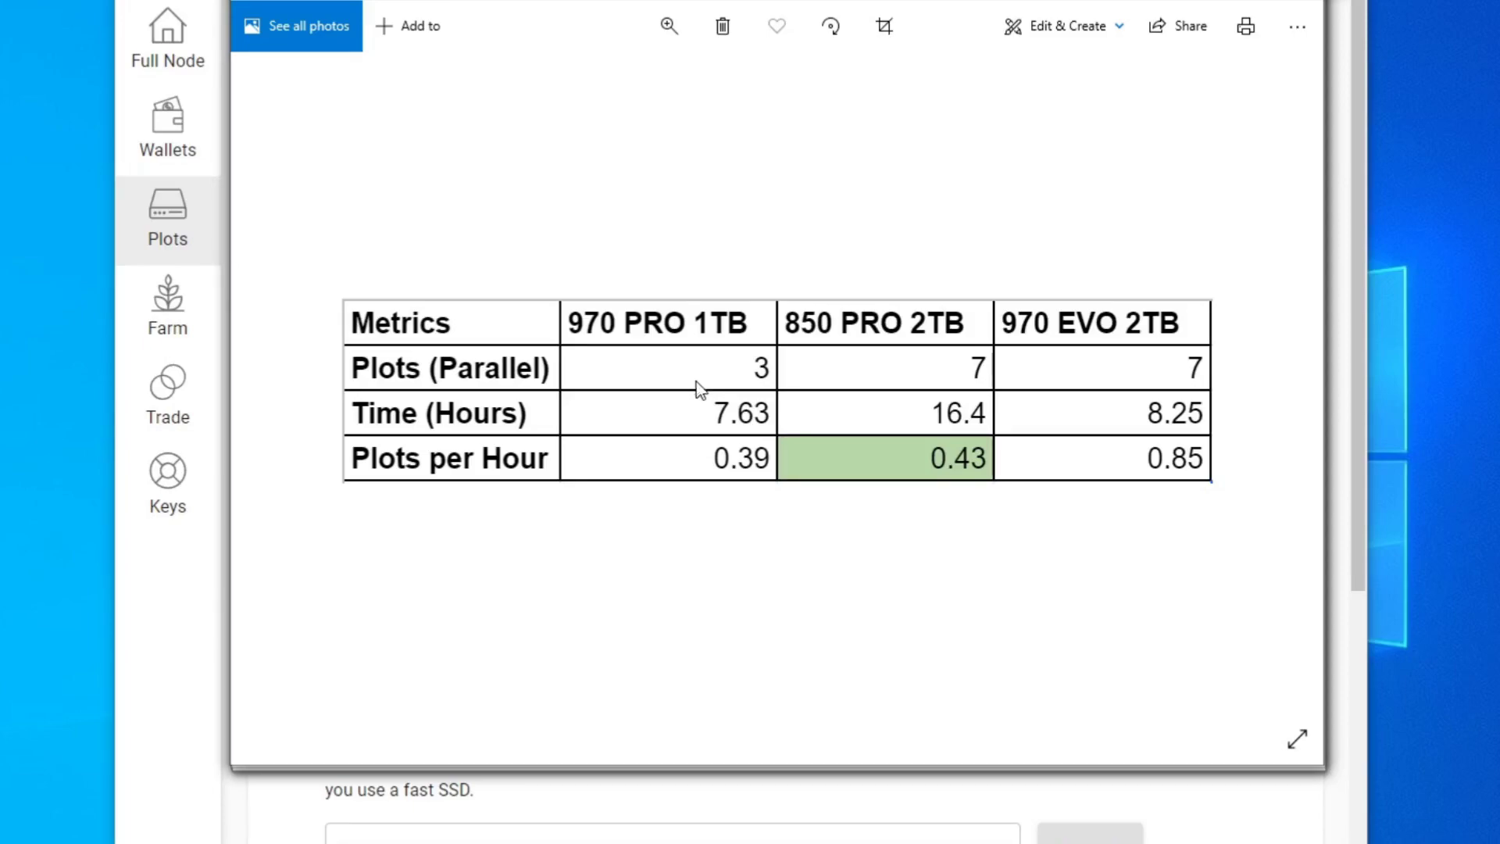
pyautogui.moveTo(729, 434)
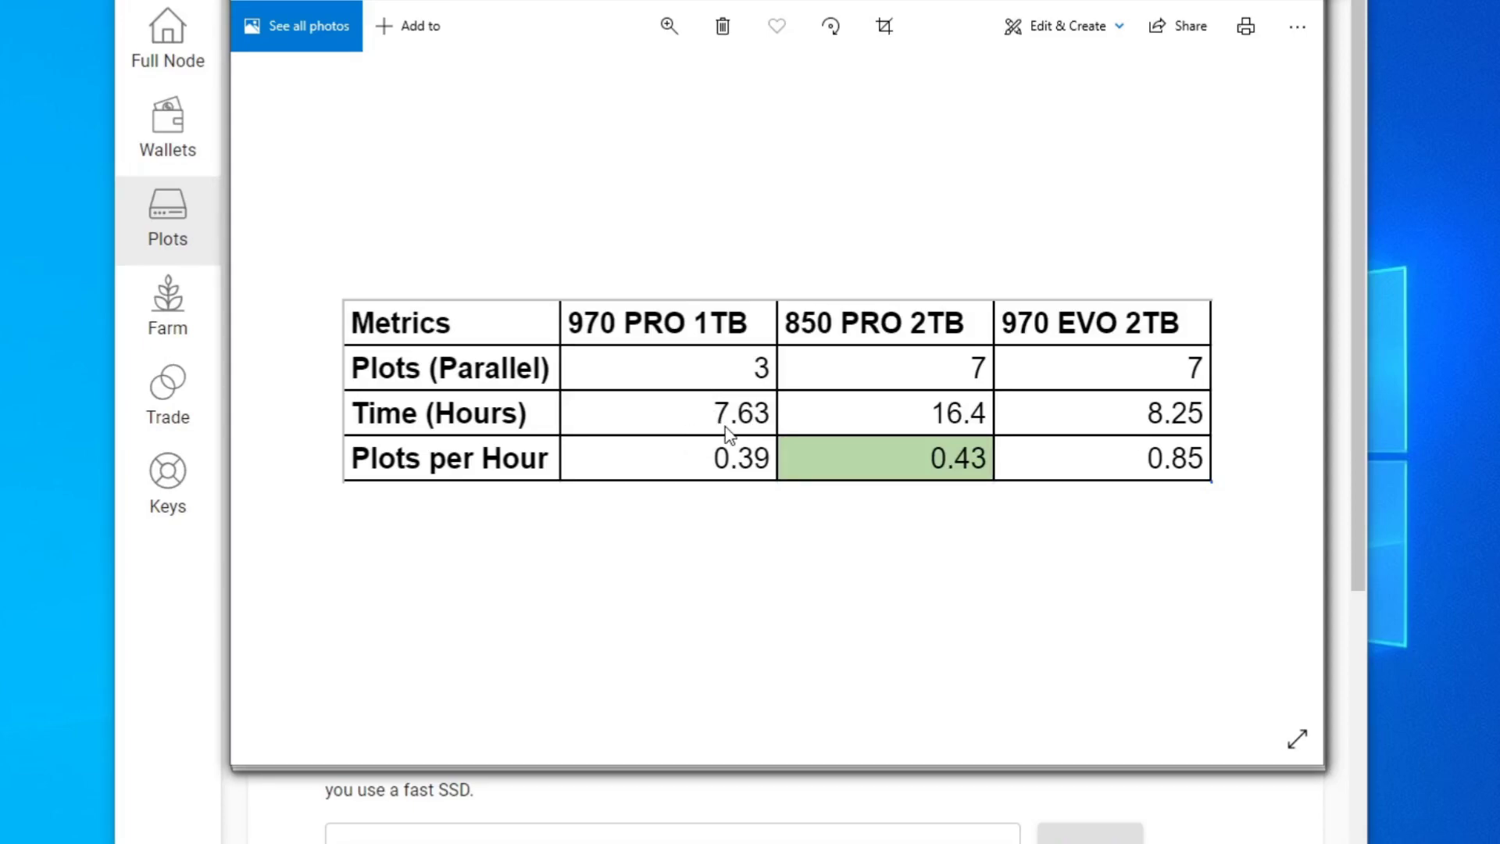
pyautogui.moveTo(754, 381)
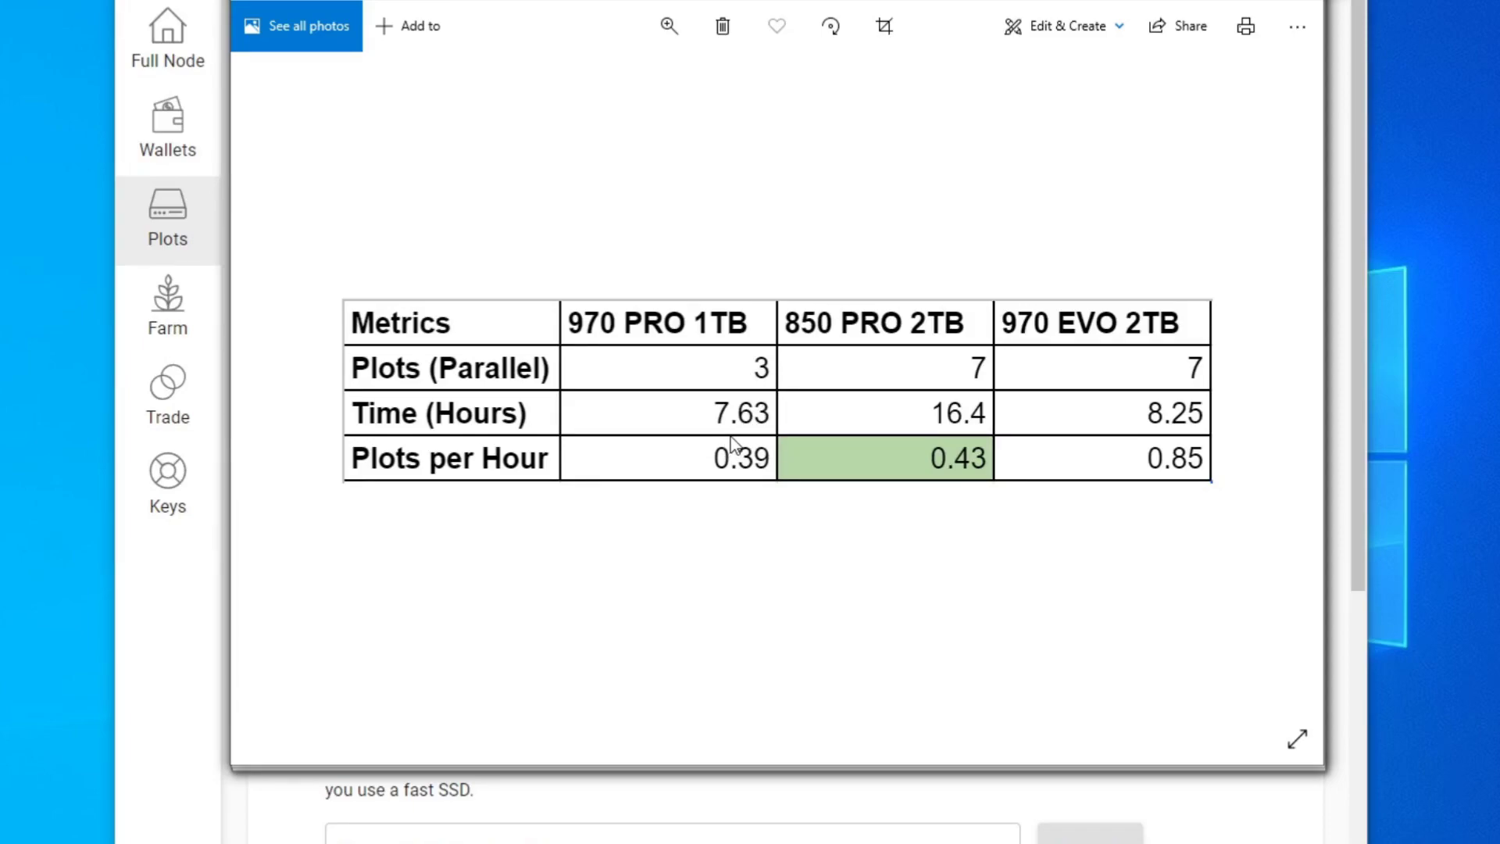
pyautogui.moveTo(1127, 419)
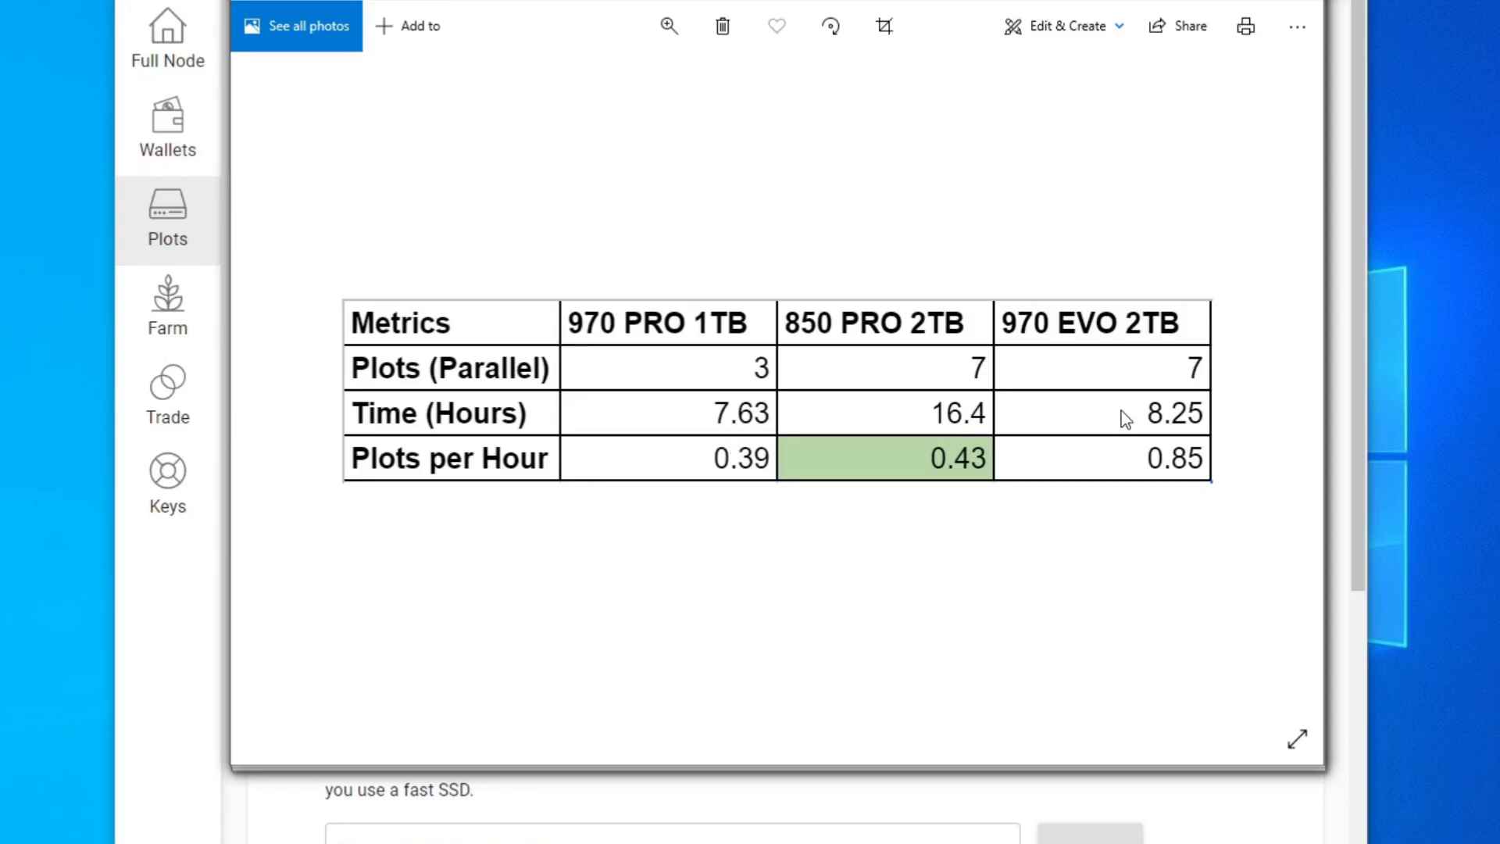